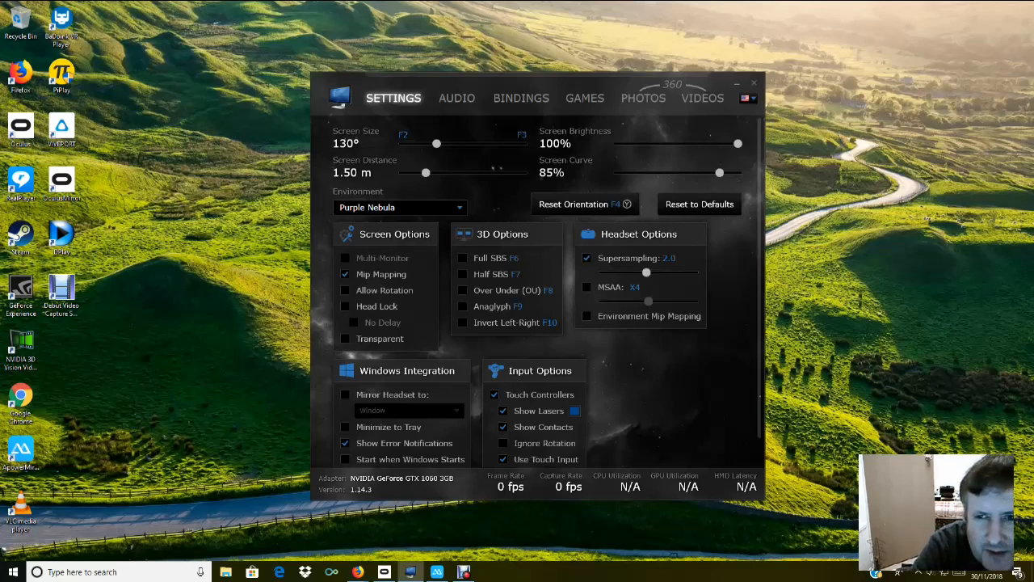
Step: Close the Virtual Desktop settings and view the Streamer App download on vrdesktop.net
left_click(753, 82)
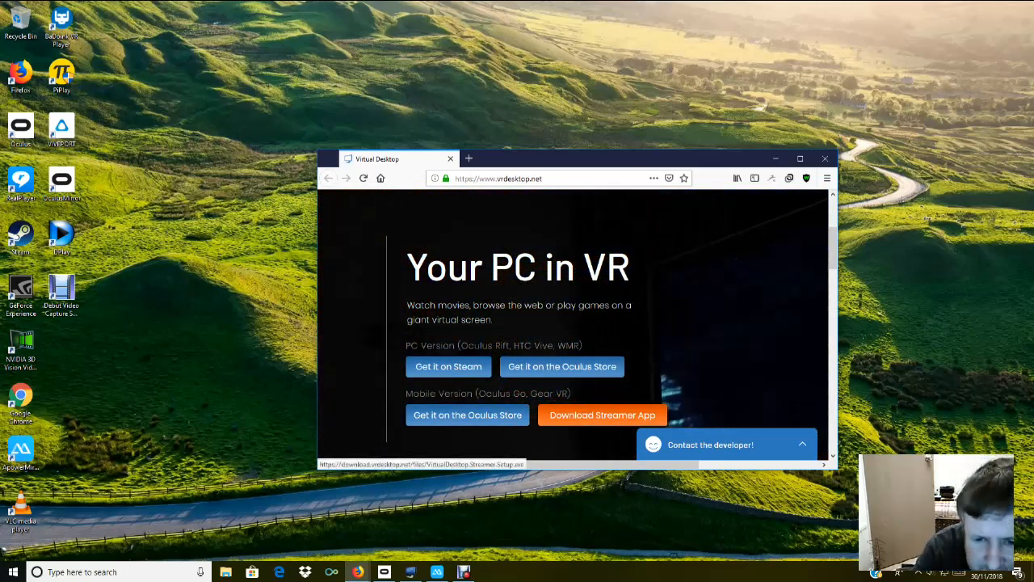
Step: Search the Windows Start menu for 'vi' to find the Virtual Desktop Streamer
left_click(602, 414)
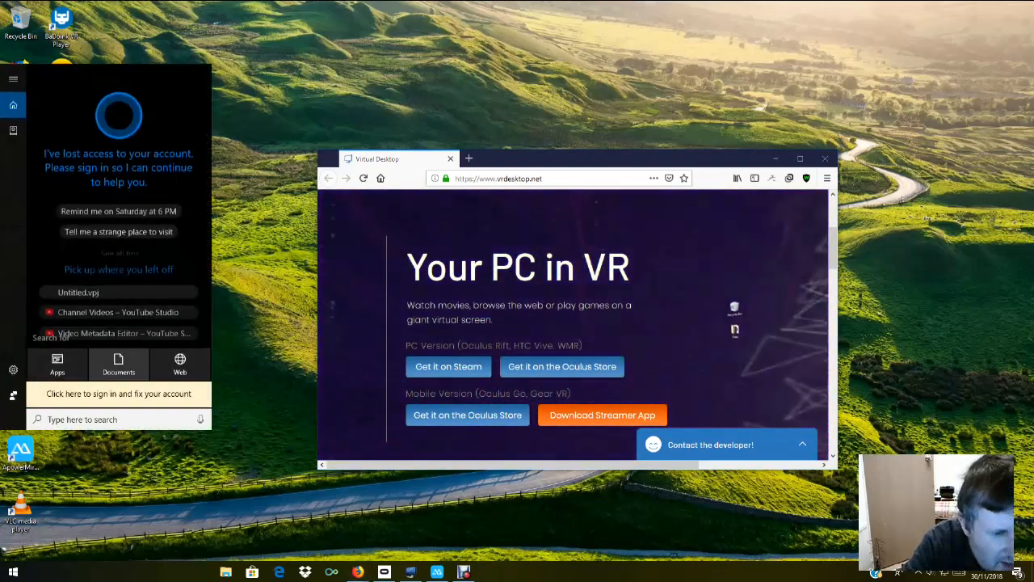
type("vi")
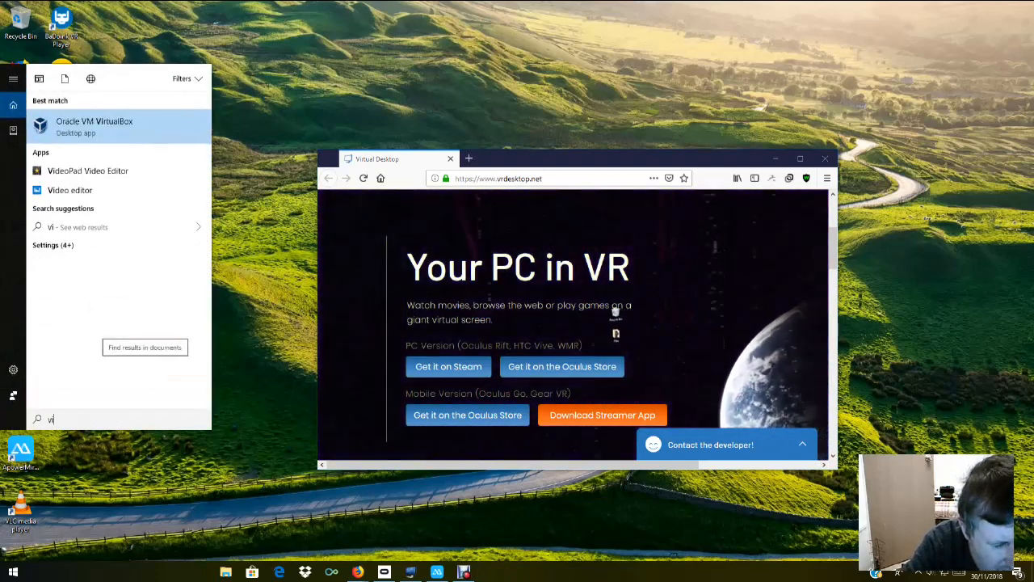